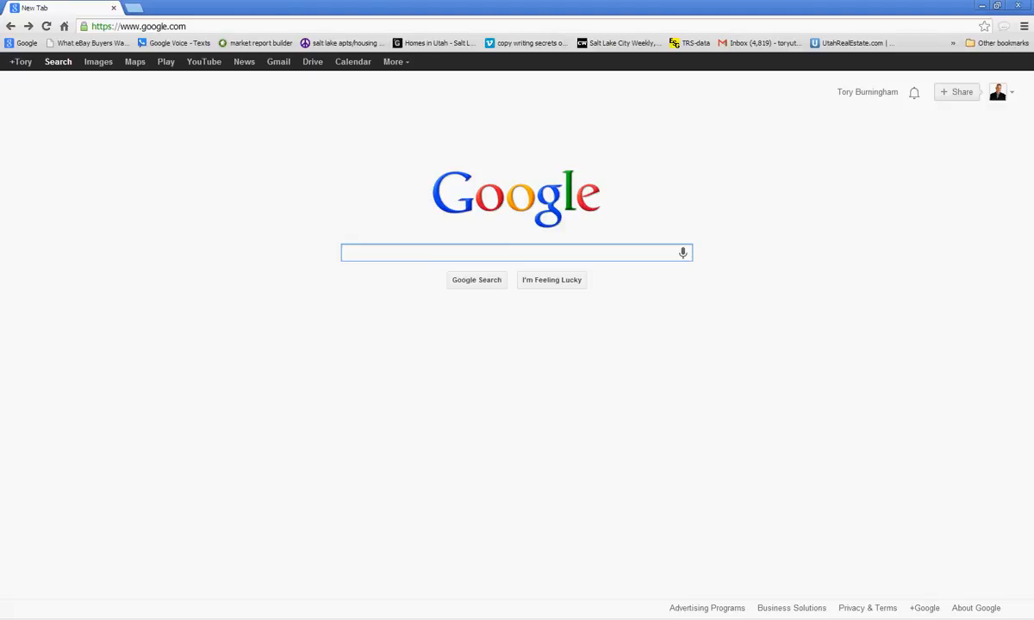
- Search Google for 'trs data' and open the esg.montana.edu TRS-data page
click(516, 253)
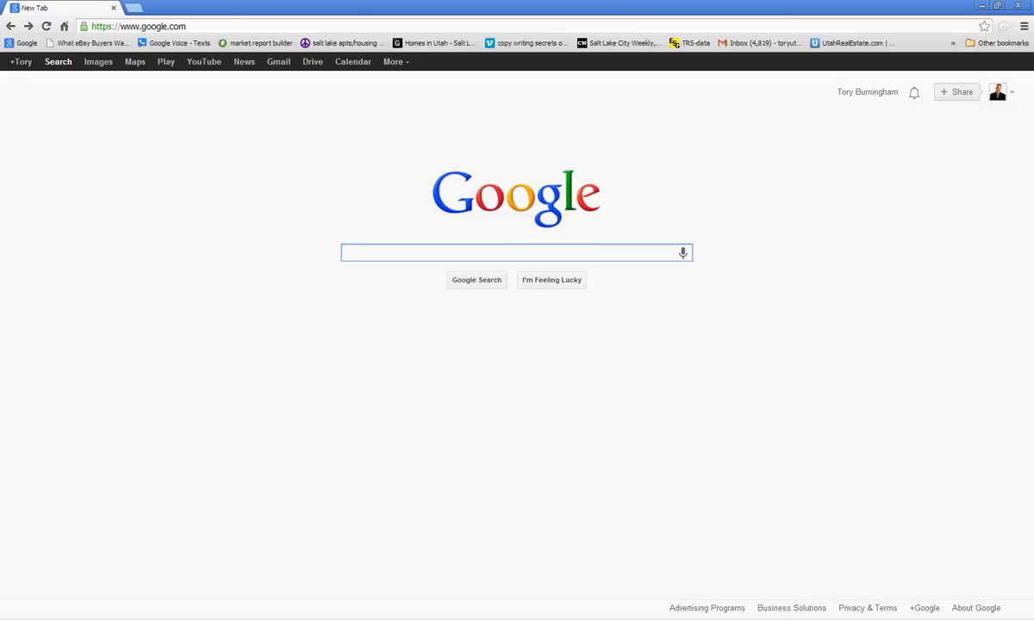
text(trs data)
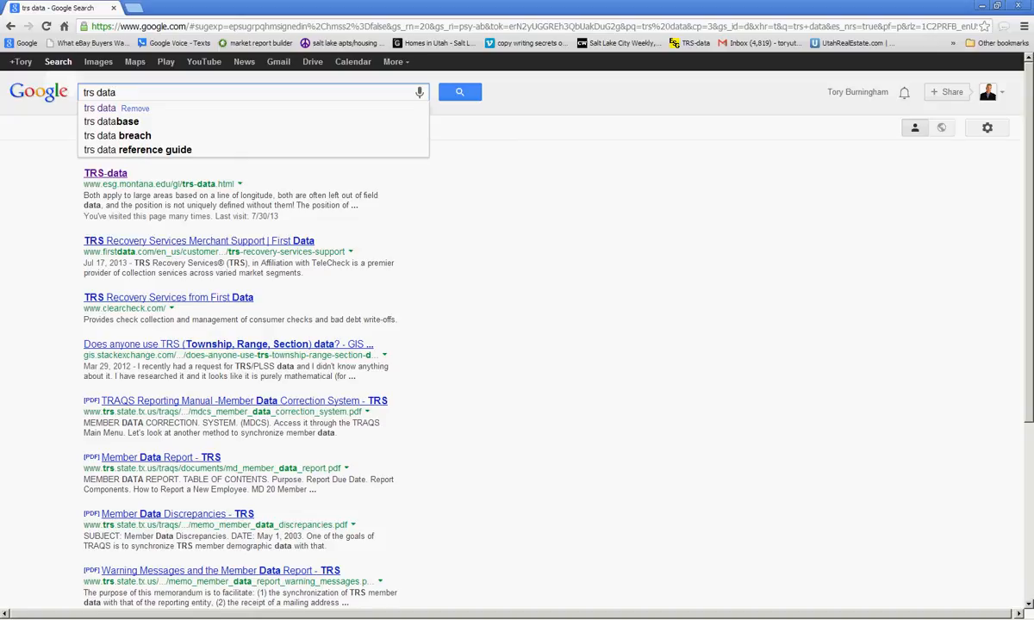
click(459, 92)
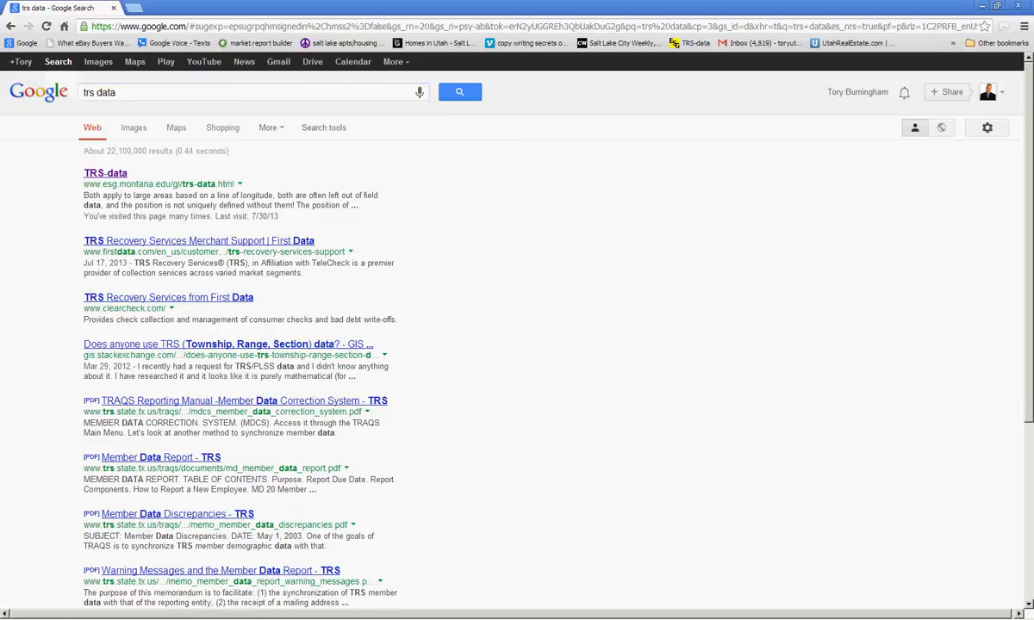
click(105, 173)
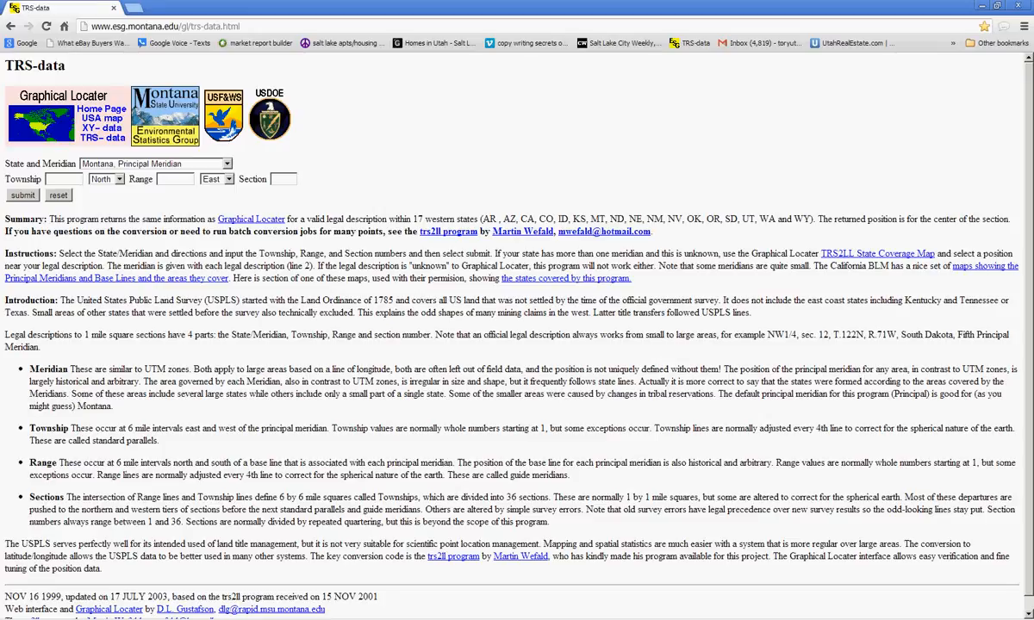
- Convert Nevada, Mt. Diablo Meridian, Township 25, Range 33, Section 11 to coordinates
click(242, 164)
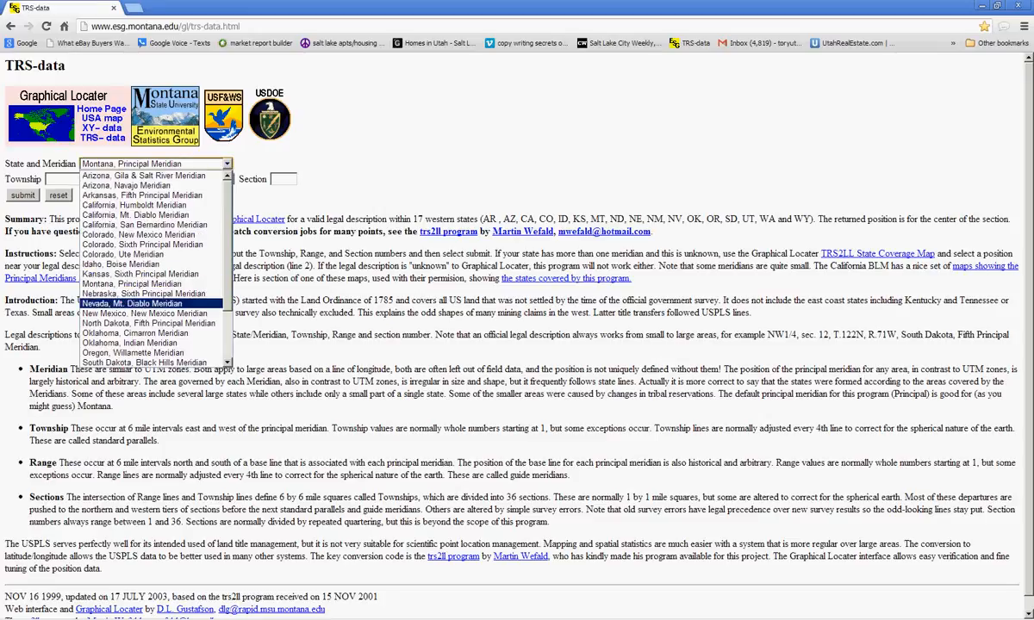
click(130, 303)
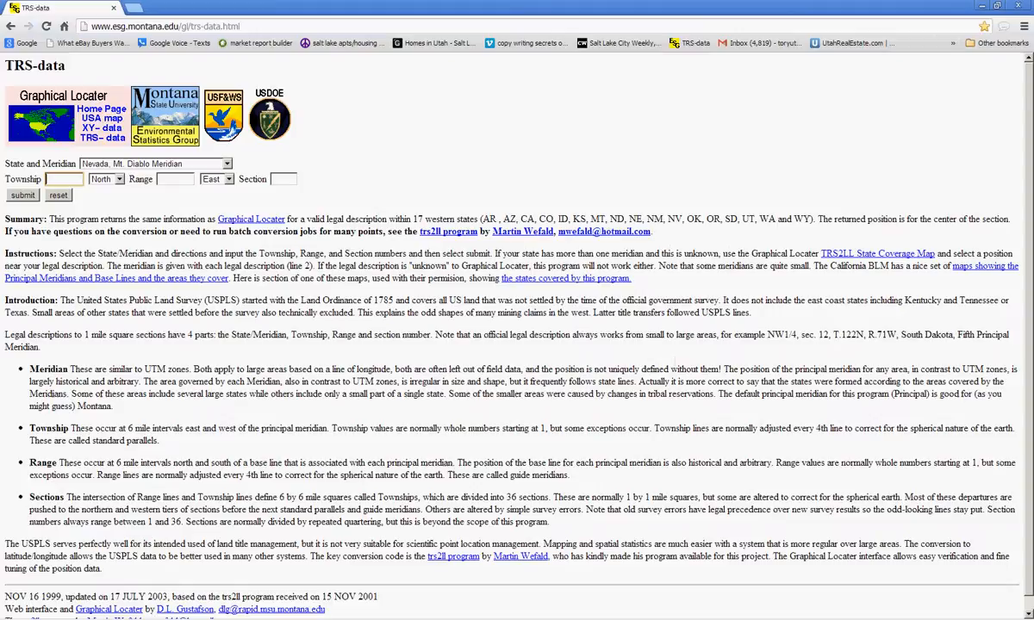
click(63, 178)
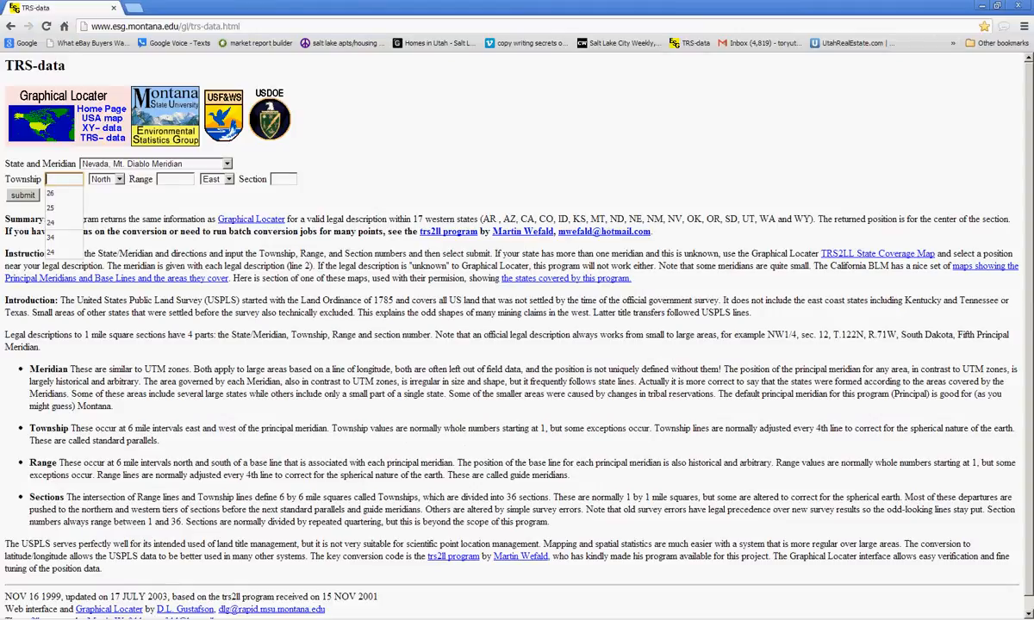
click(65, 207)
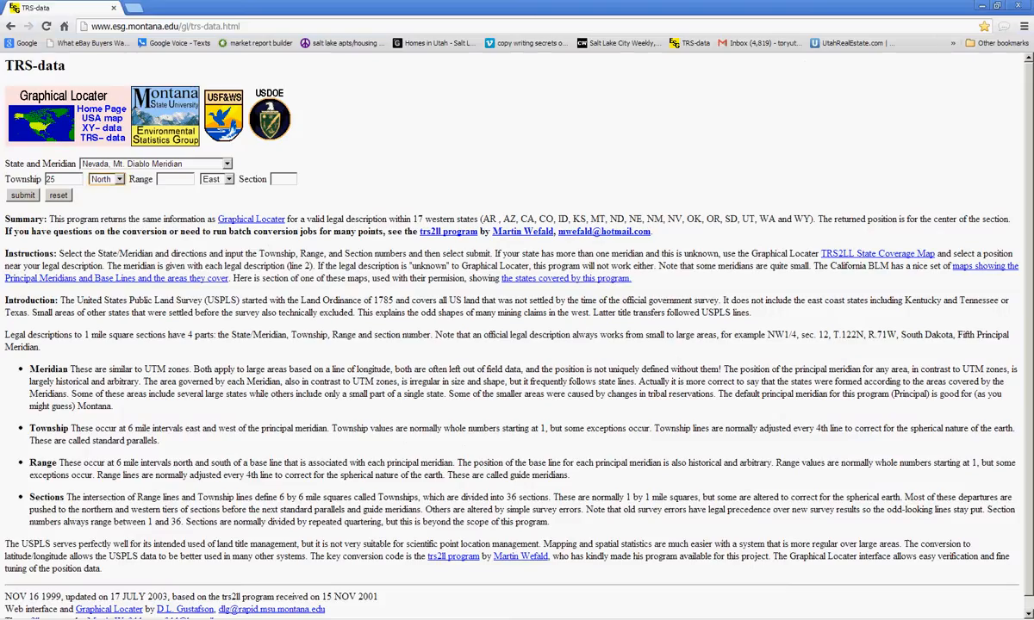
text(33)
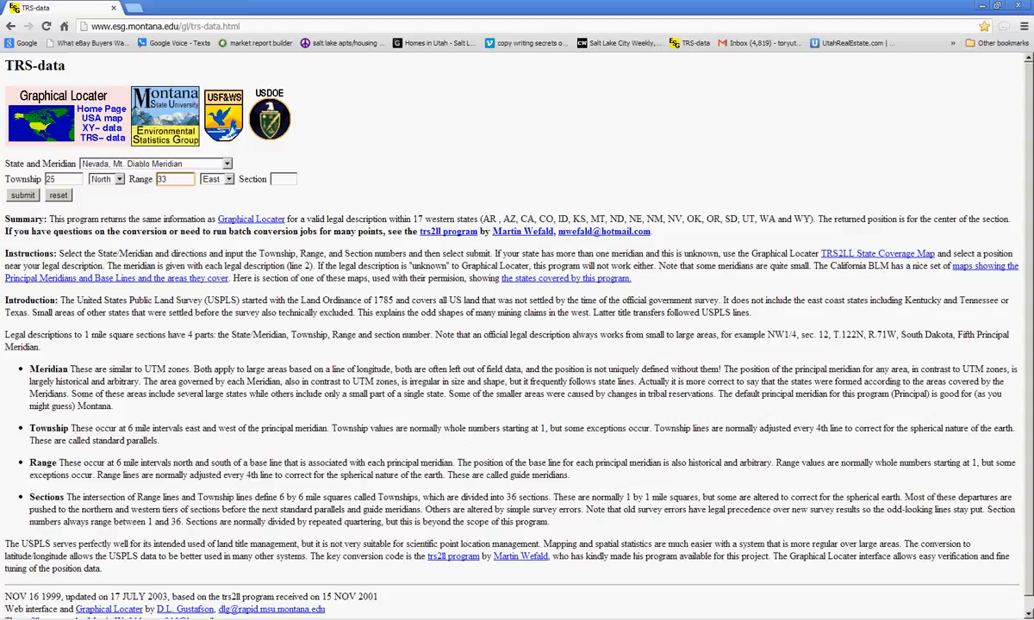
text(11)
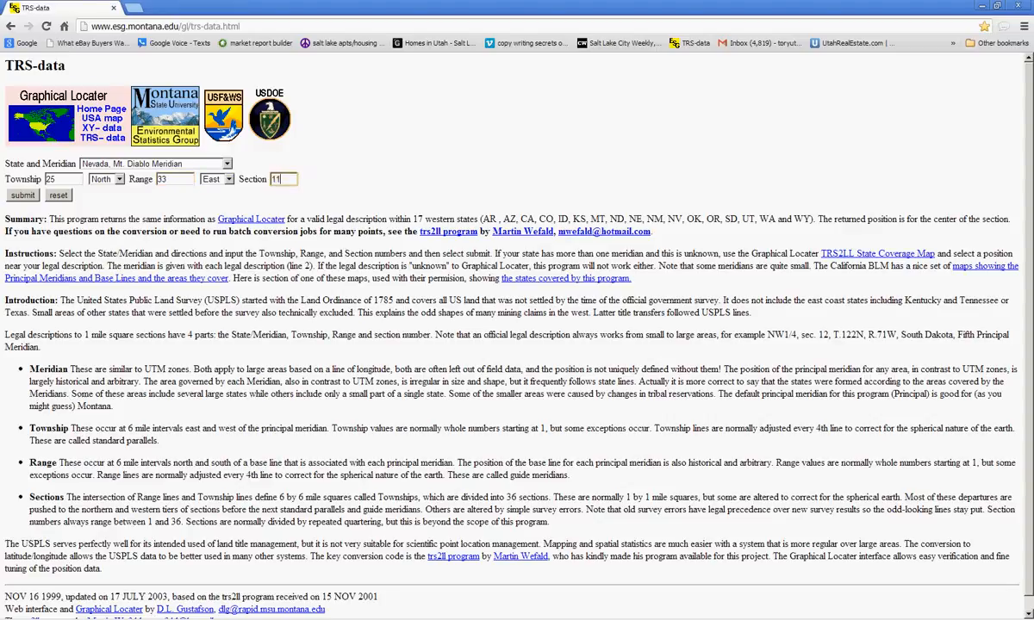
click(22, 195)
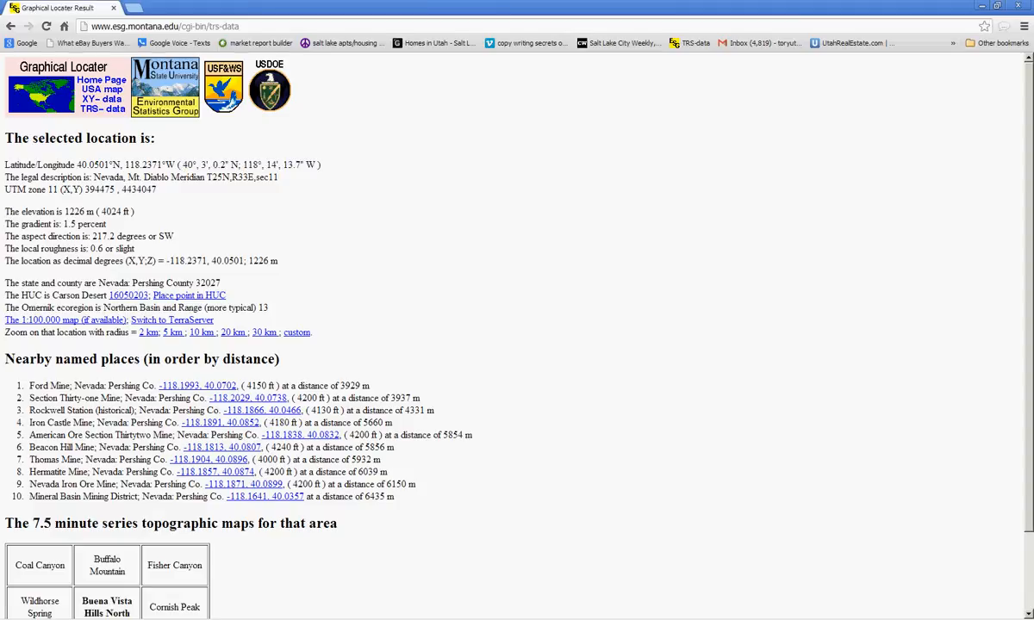
- Copy the latitude/longitude result 40.0501°N, 118.2371°W
drag(76, 165, 177, 165)
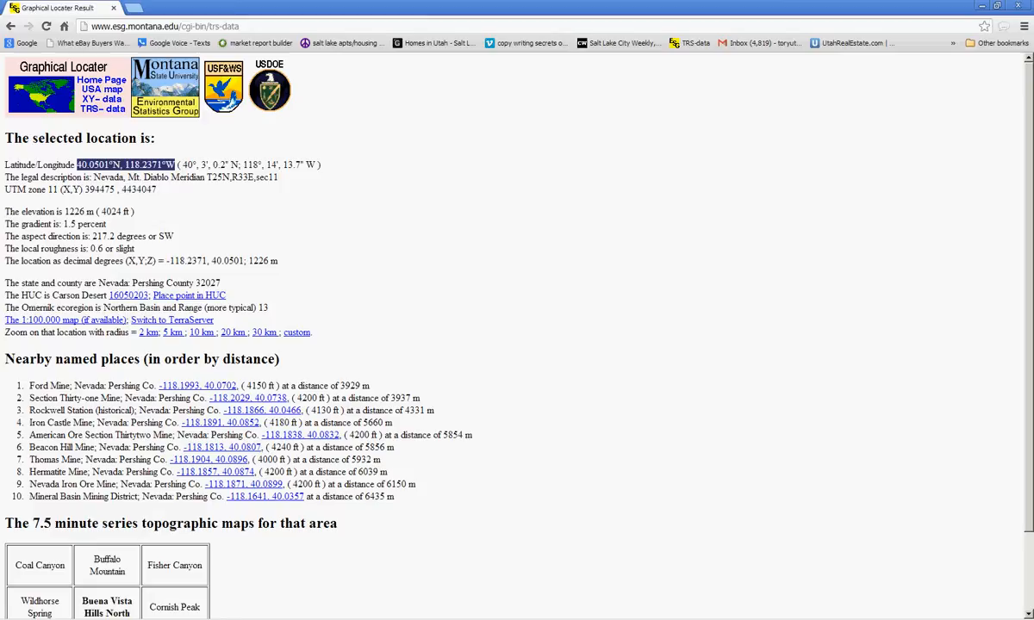
right_click(125, 164)
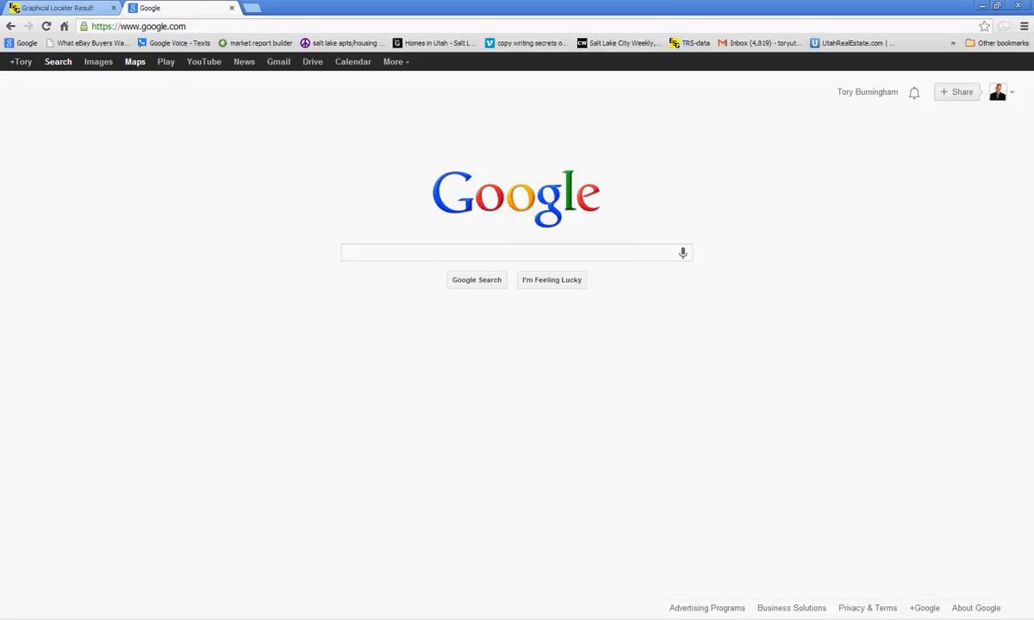
- Paste the coordinates into Google Maps and zoom out to nearby Nevada roads
click(134, 62)
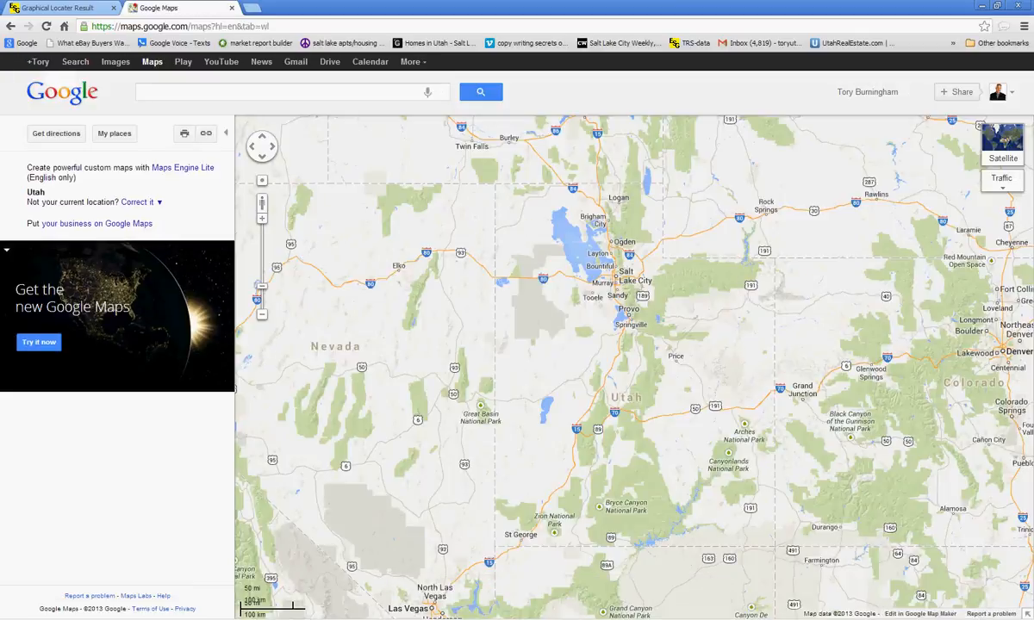
right_click(289, 92)
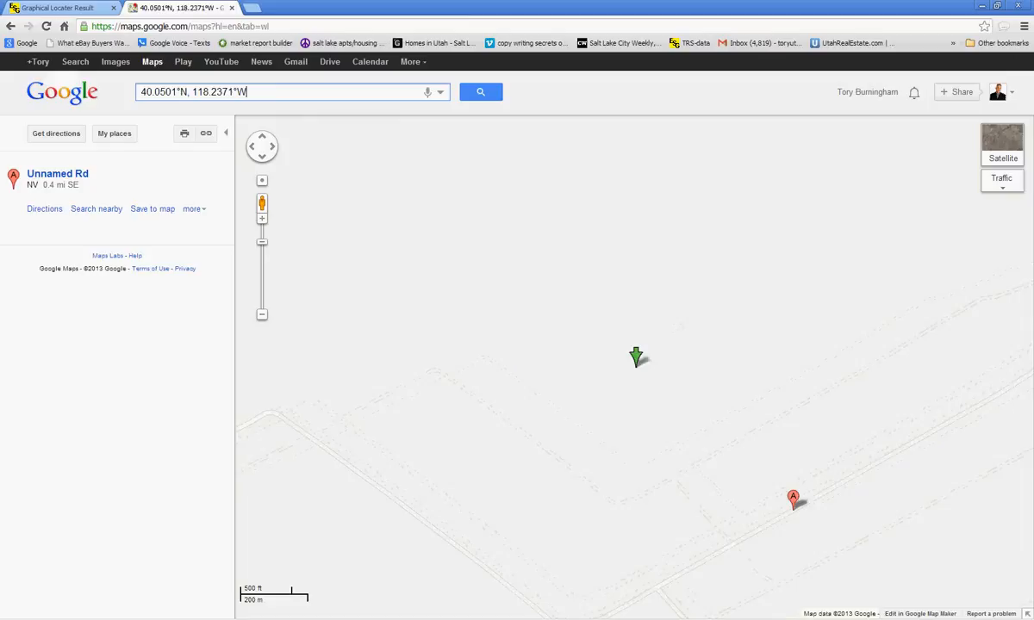
click(261, 314)
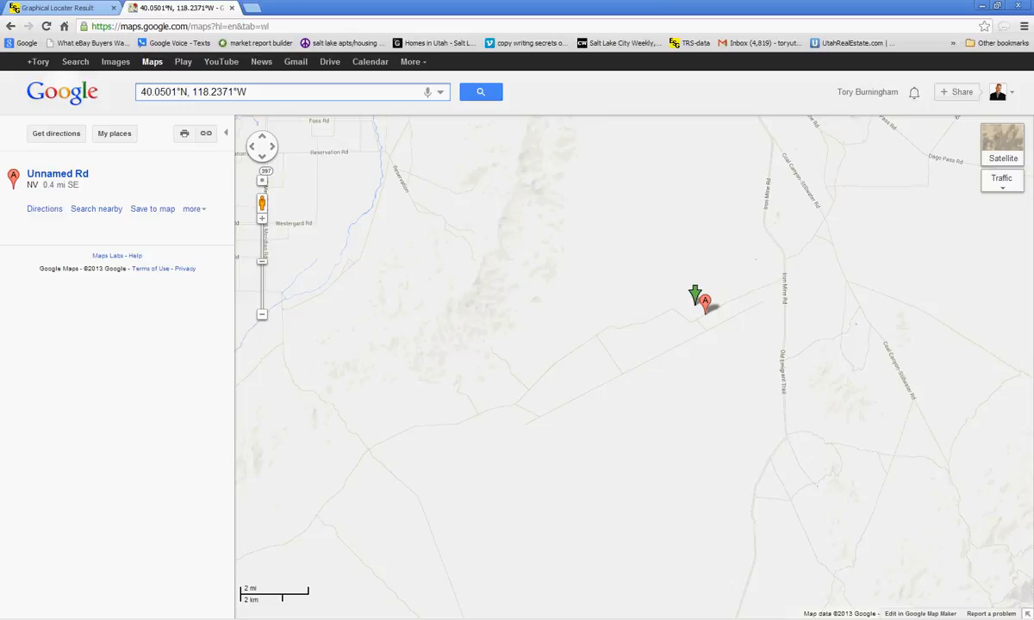
click(250, 92)
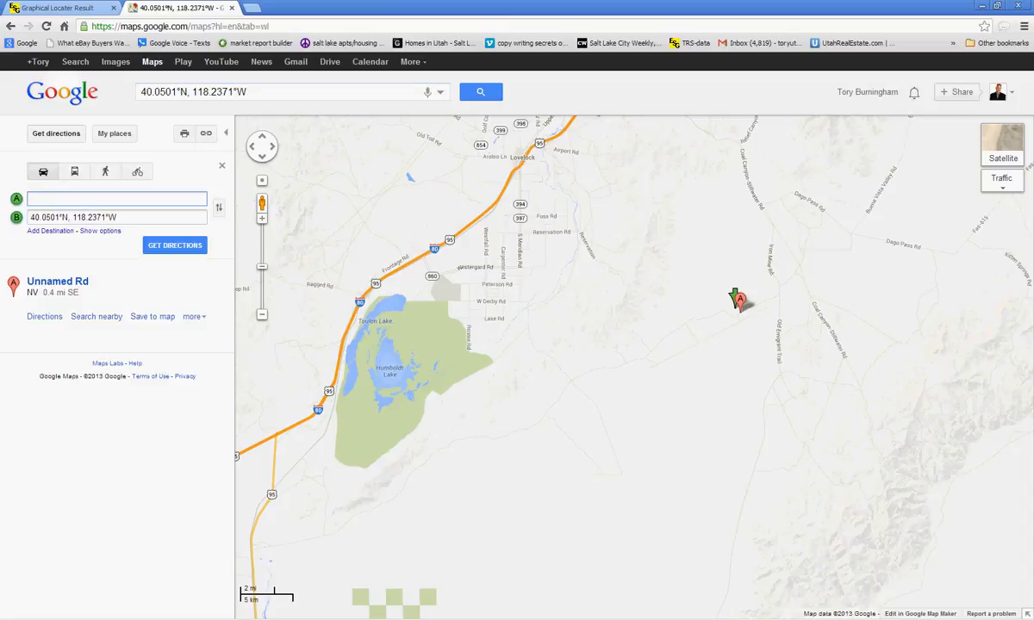
- Get driving directions from Reno, NV to the coordinates
click(116, 199)
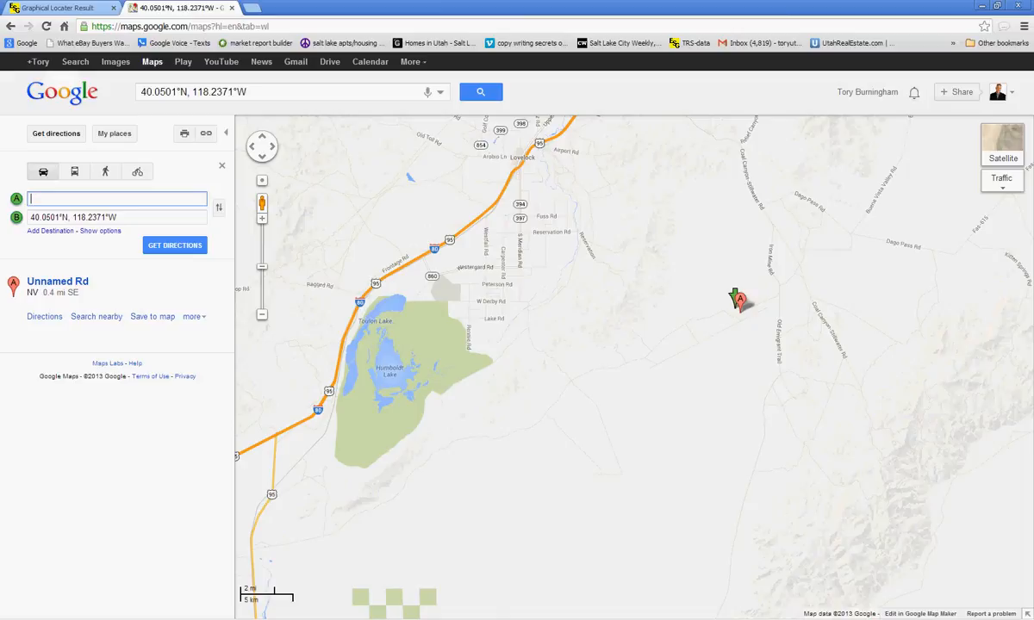
text(Reno, NV)
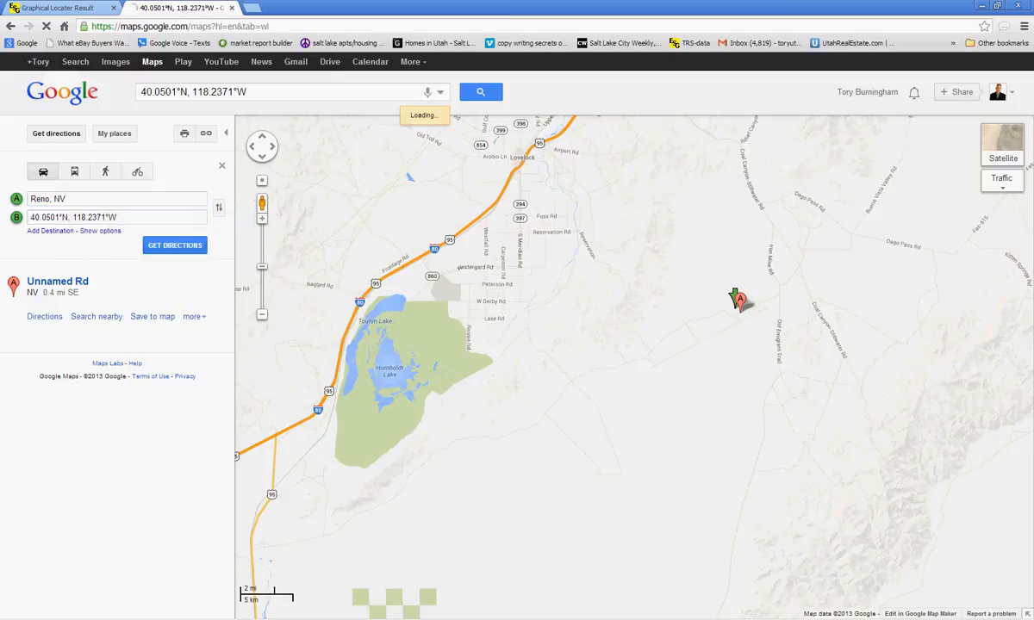
click(165, 245)
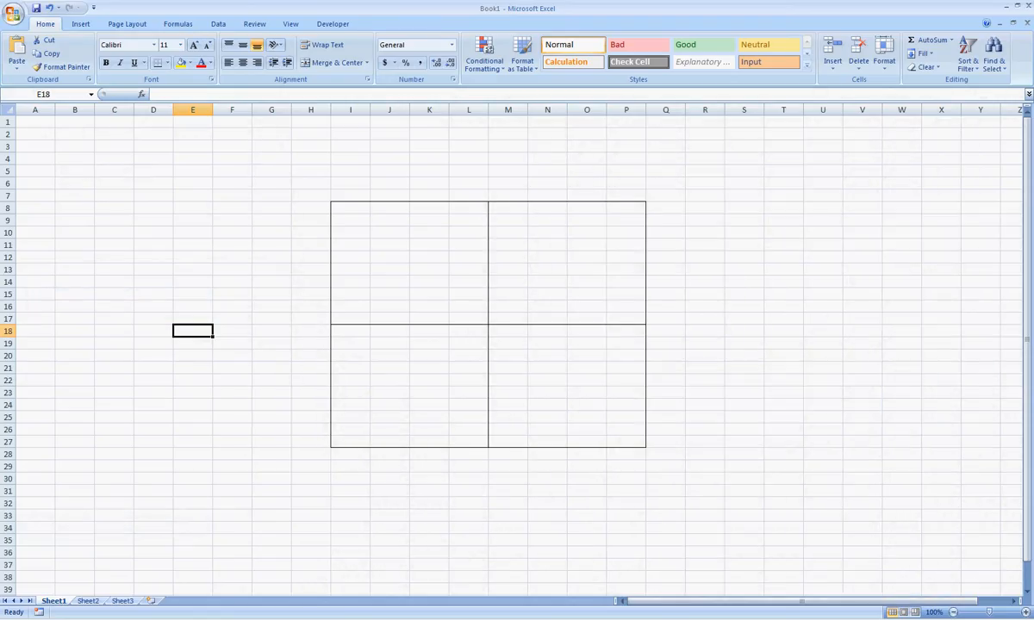
- Click into the Excel sheet holding the four-quarter section grid
click(193, 381)
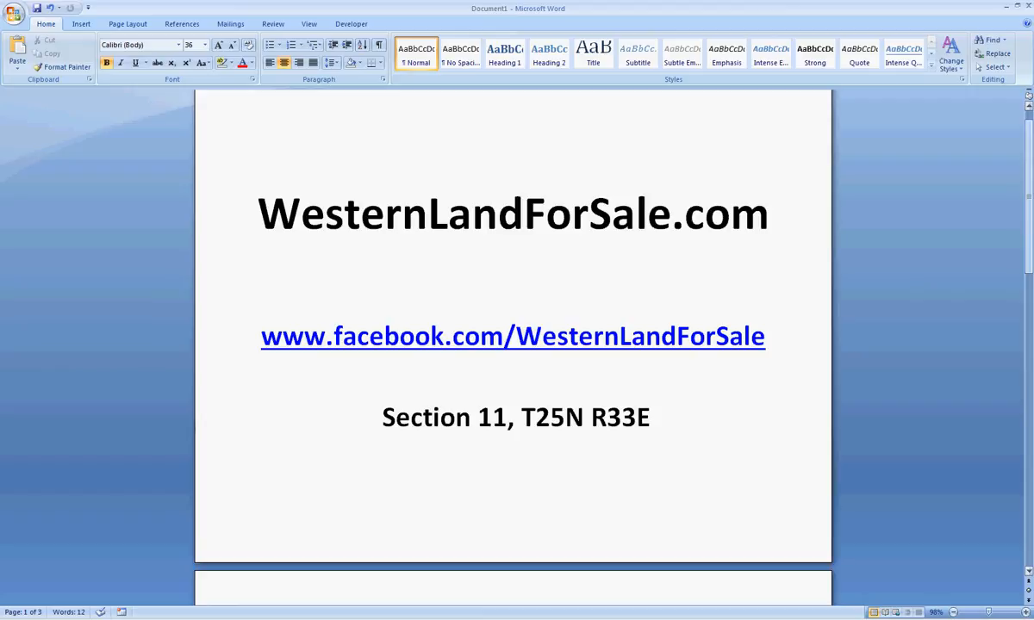
- Scroll Word to page 2 showing 'NE ¼ of the SW ¼' and return to Excel
scroll(down, 3)
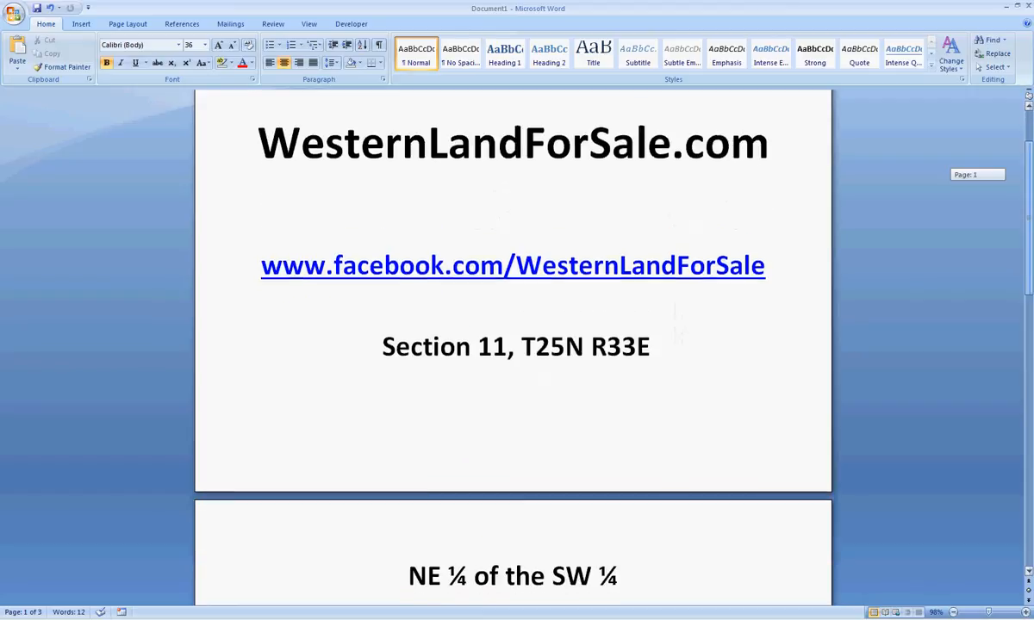
scroll(down, 3)
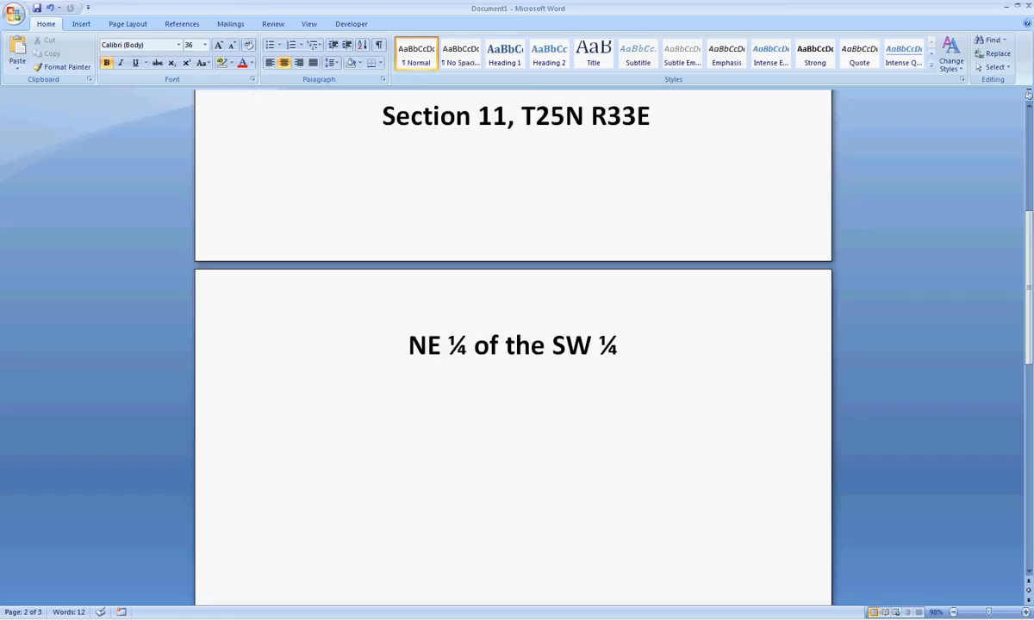
click(427, 345)
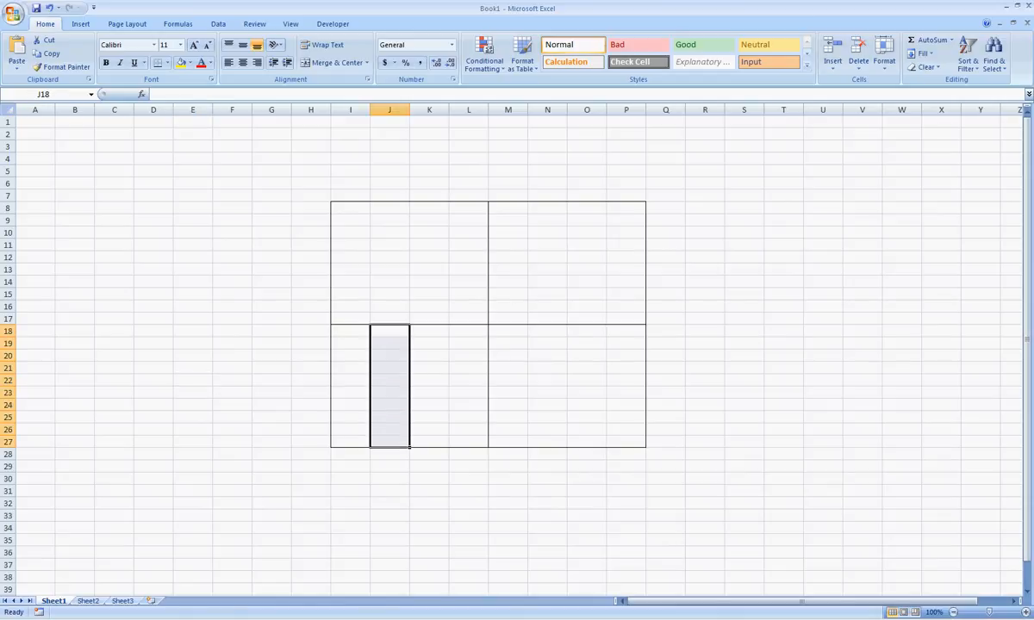
- Add a right border on J18:J27 and a bottom border on I22:L22
click(160, 62)
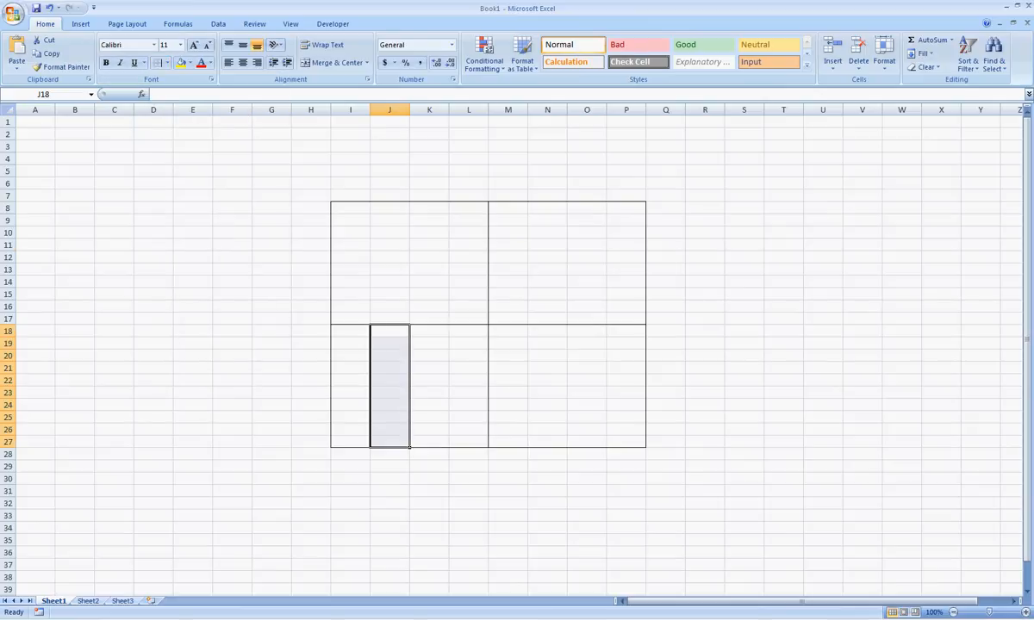
click(430, 244)
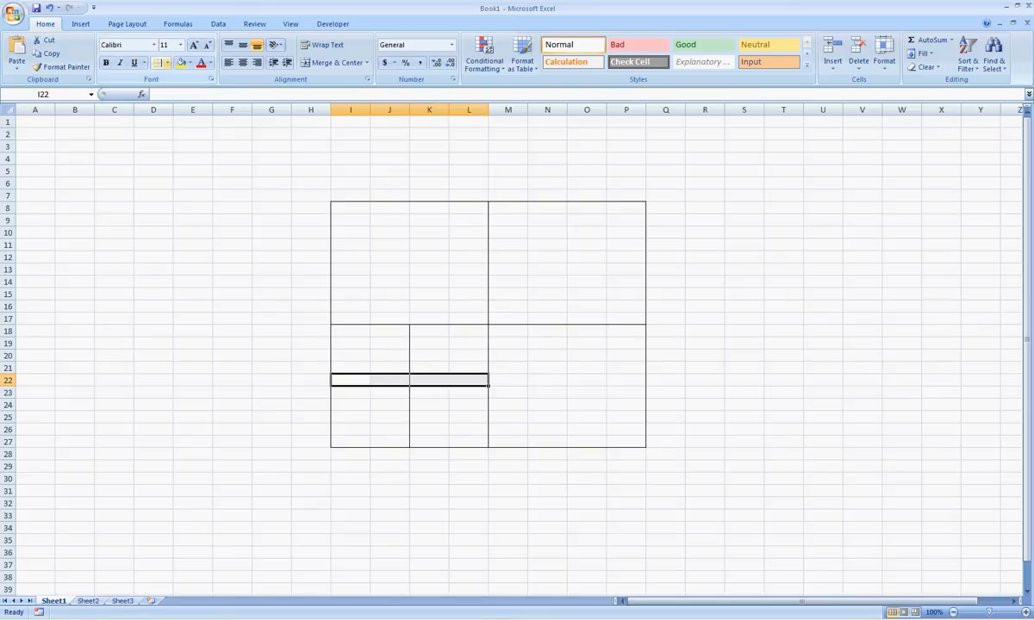
click(160, 62)
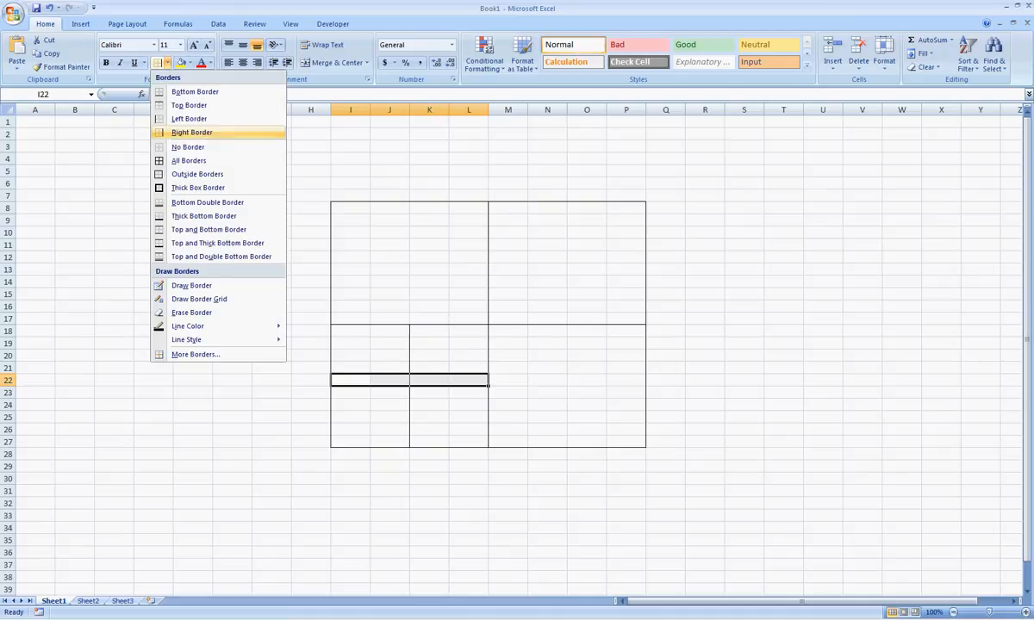
click(191, 132)
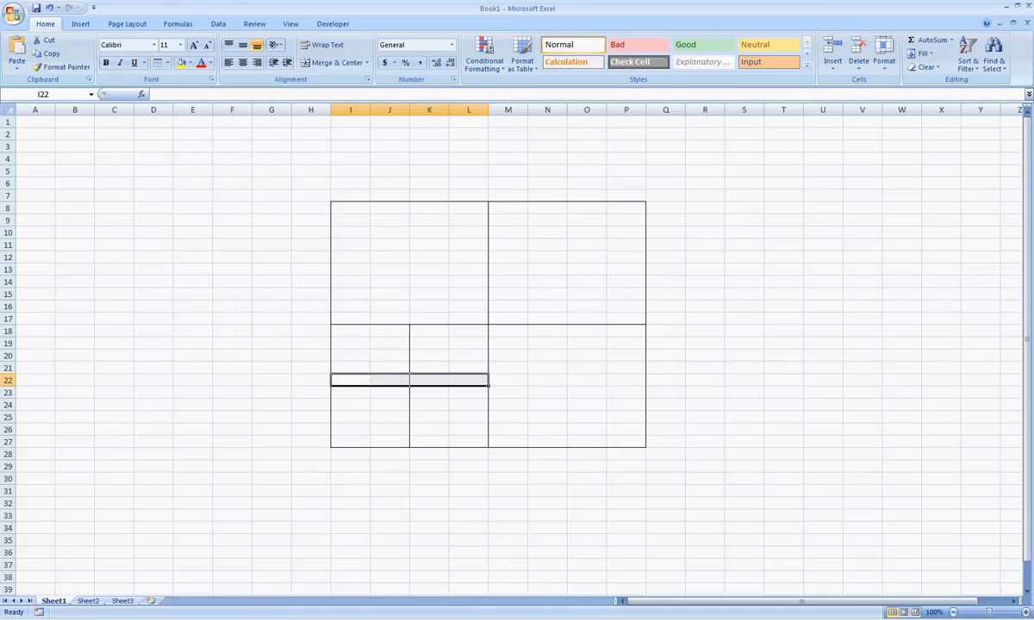
click(232, 380)
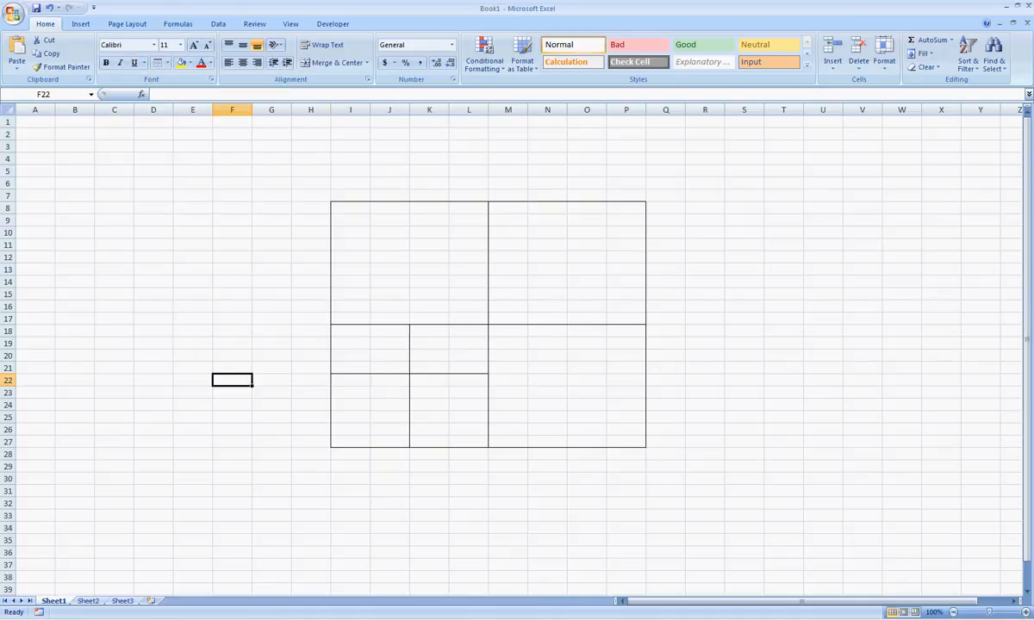